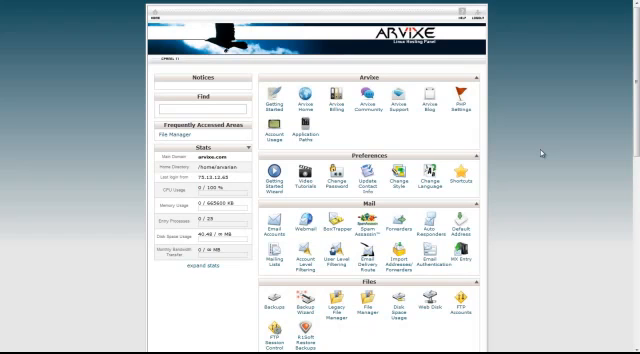
Scroll the cPanel home page down to the Software/Services tools
scroll(down, 3)
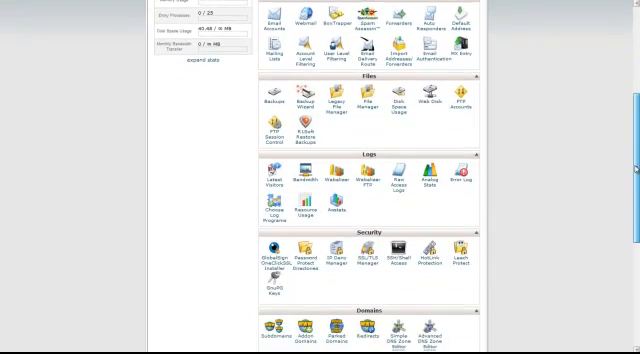
scroll(down, 3)
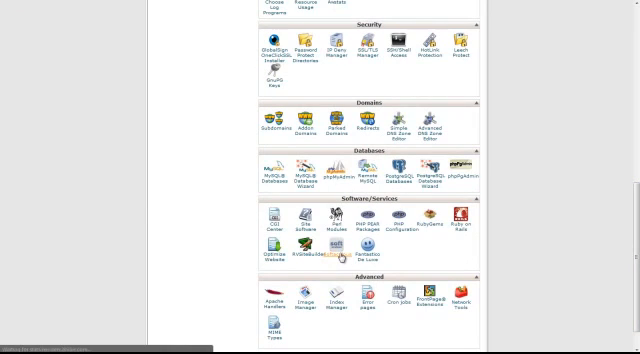
Open Softaculous and view the Dolphin 7.0.8 overview under Social Networking
click(350, 245)
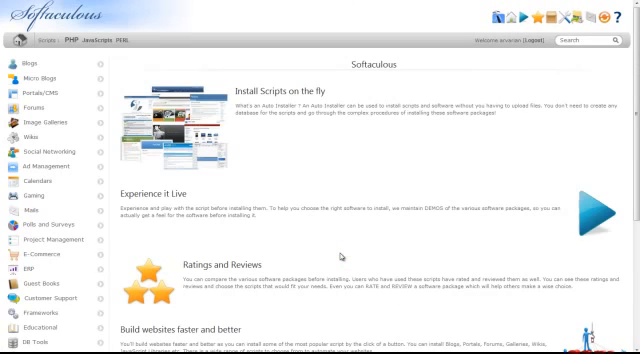
click(52, 152)
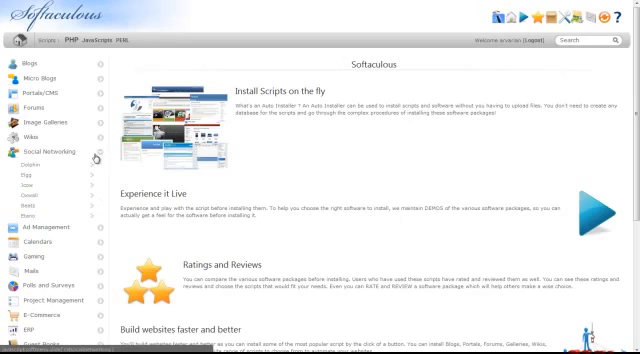
click(30, 159)
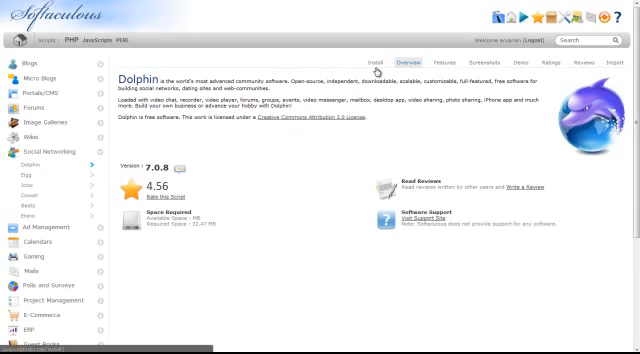
On Dolphin's Install tab, set the directory to dolph2 and site name to Arvixe
click(375, 61)
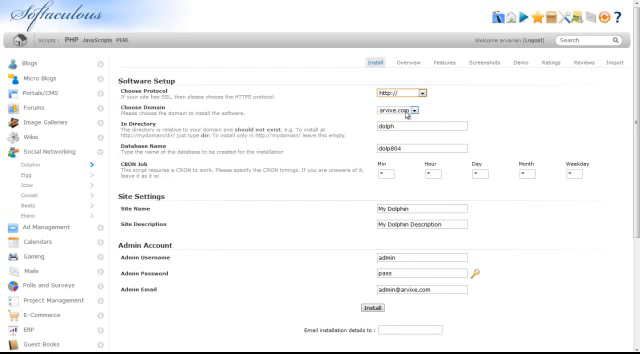
click(419, 111)
text(Arvixe)
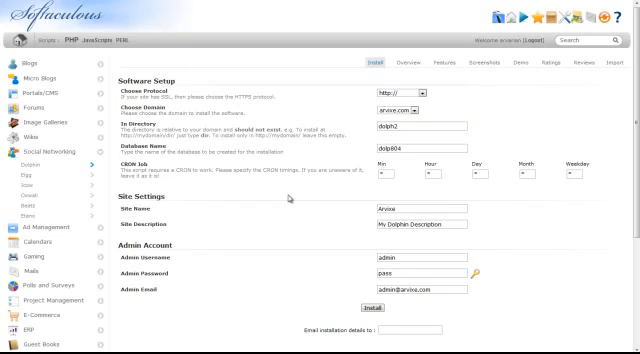
Replace the default admin email with the suggested personal address
click(420, 223)
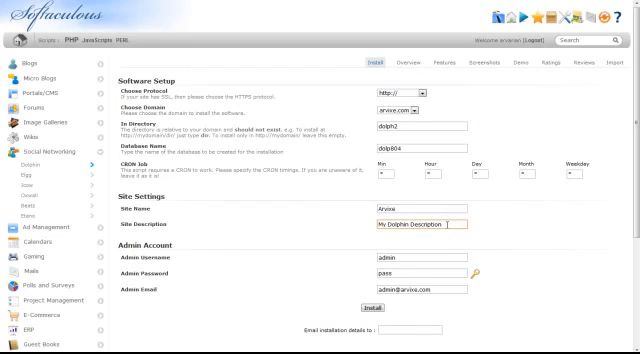
click(420, 276)
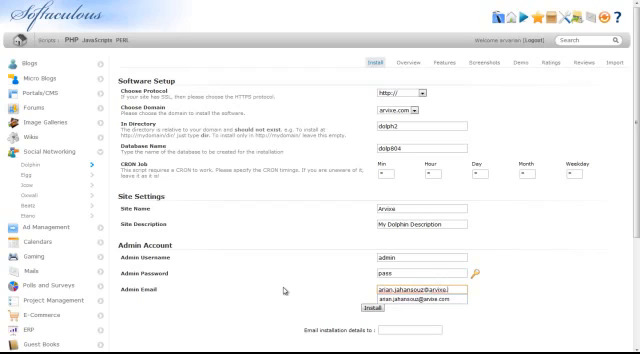
click(415, 291)
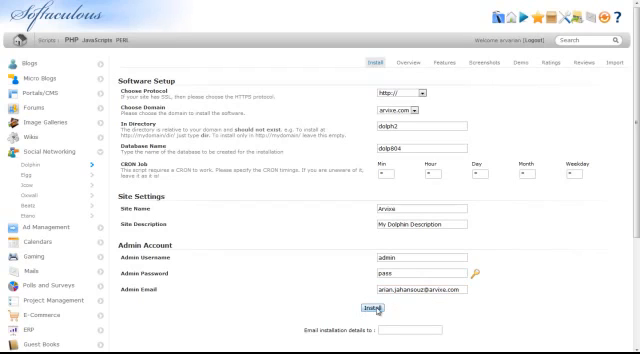
Submit the install form and wait for Dolphin's success page under dolph2
click(369, 310)
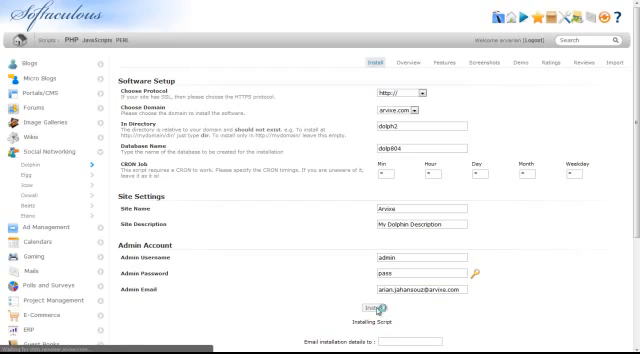
click(368, 311)
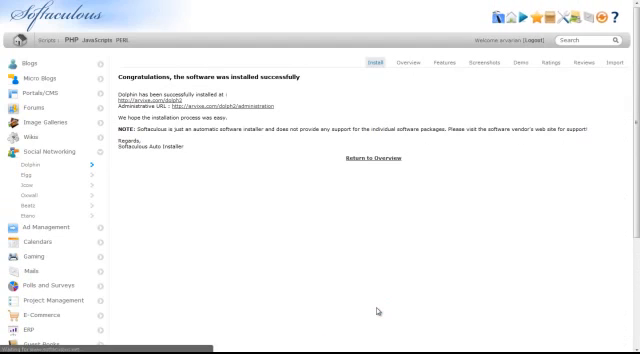